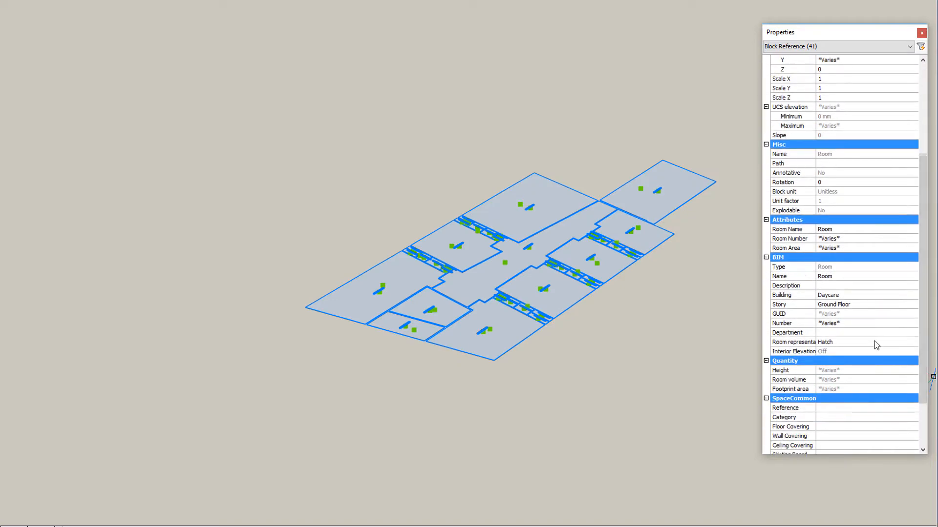
# Step: Switch the selected ground-floor rooms' representation from hatched to Solid
pyautogui.click(914, 342)
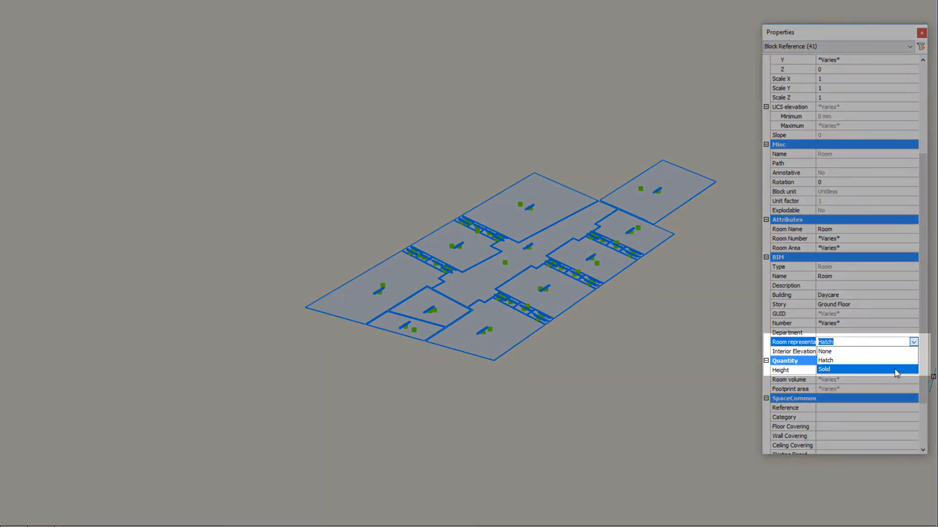
pyautogui.click(825, 369)
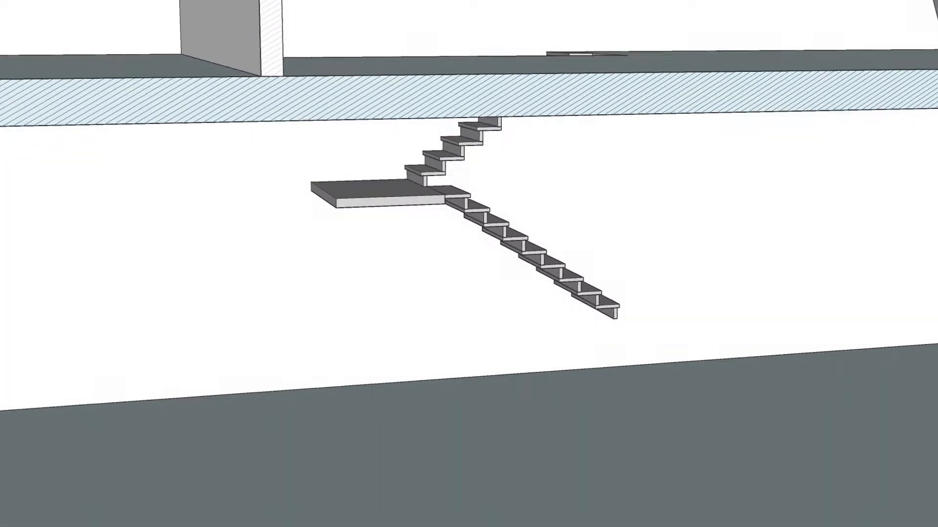
# Step: Select the intermediate-landing stair and change its Width parameter to 950
pyautogui.click(419, 155)
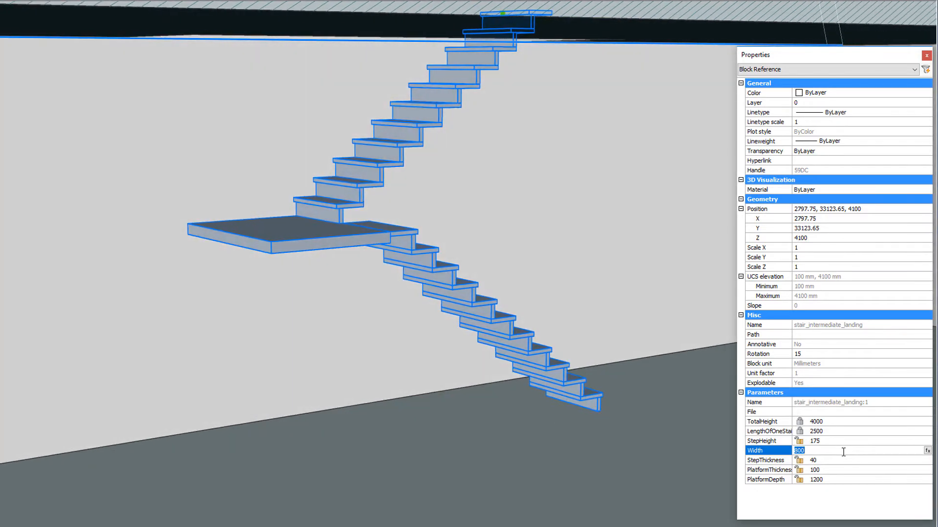
pyautogui.write('950')
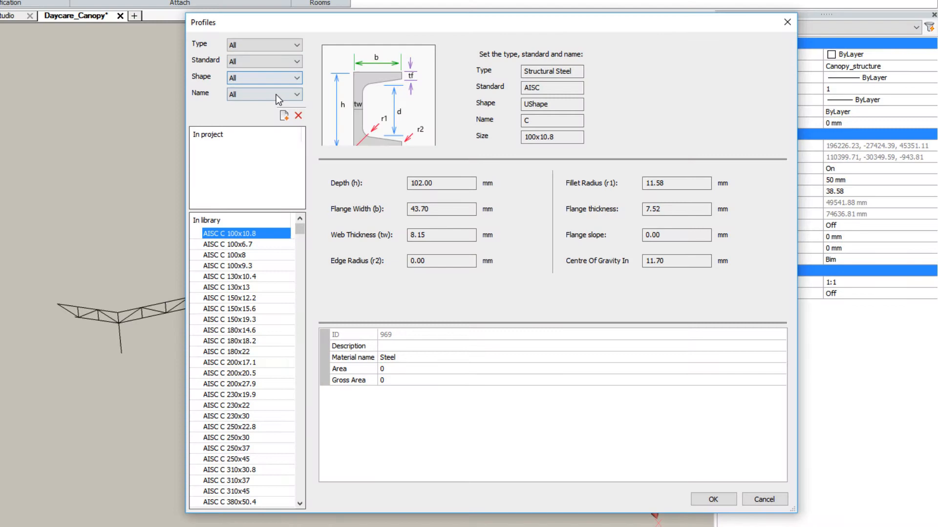
# Step: Filter the profile library to HEA and assign EURO HEA 140 to the canopy members
pyautogui.click(264, 94)
pyautogui.write('HEA')
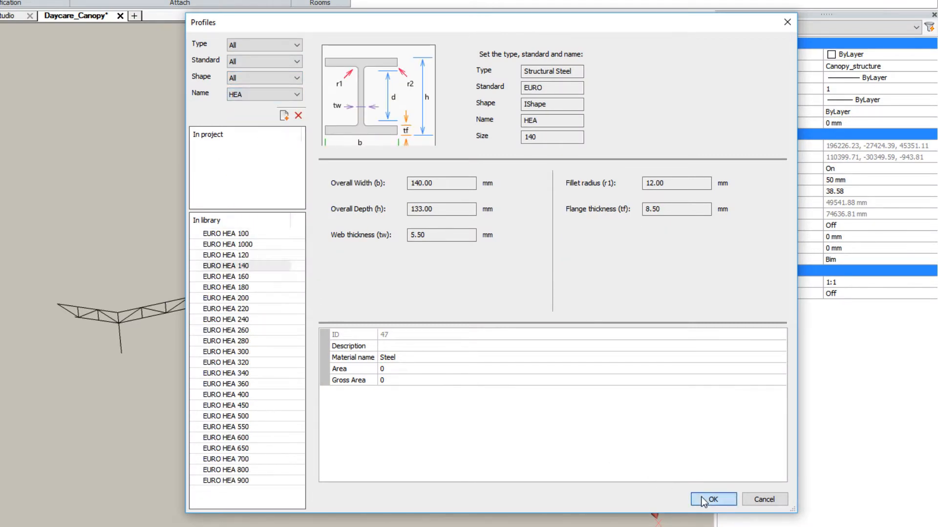
pyautogui.click(713, 499)
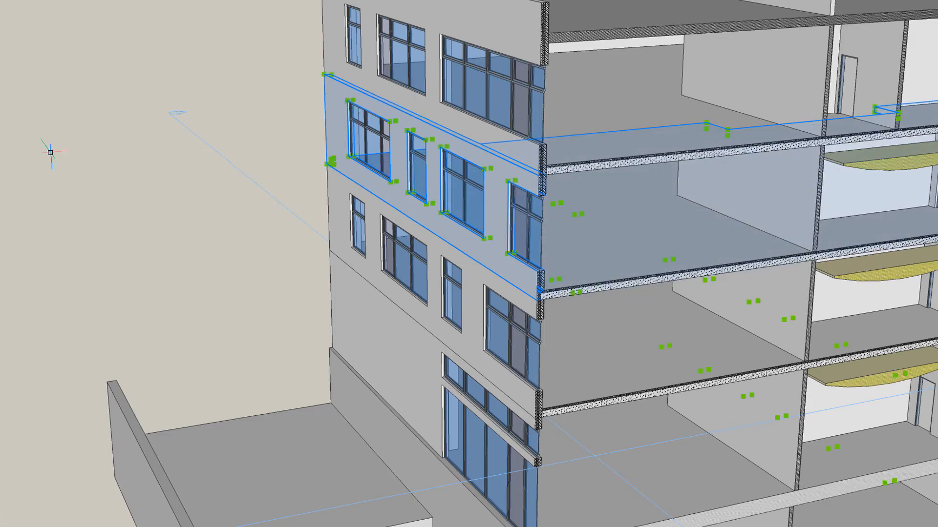
pyautogui.moveTo(86, 136)
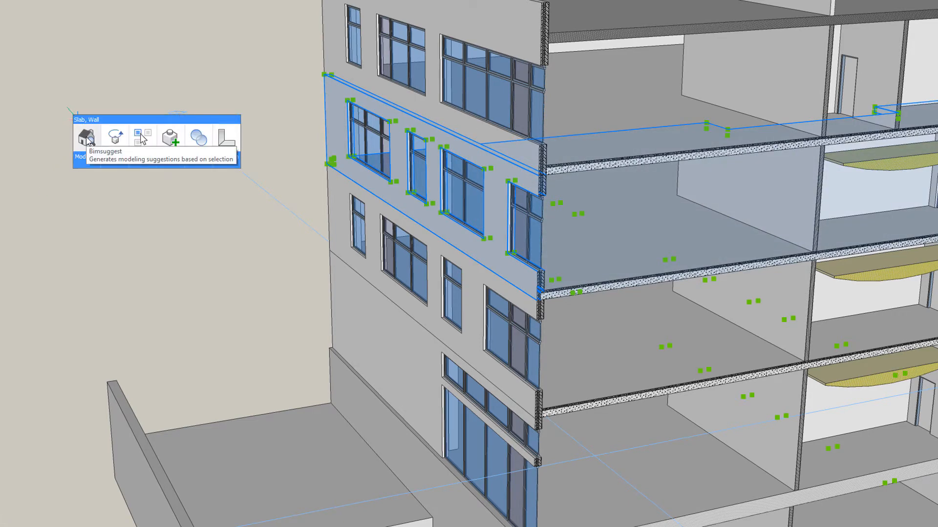
# Step: Run Bimsuggest on the selected facade slab and wall
pyautogui.click(86, 135)
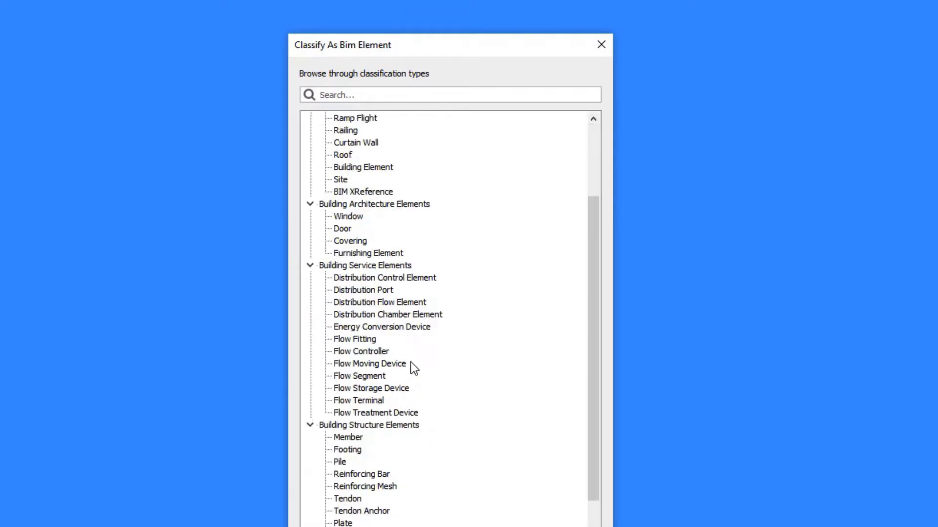
# Step: Browse the element types and expand Flow Terminal to list the 171 diffusers
pyautogui.scroll(-3)
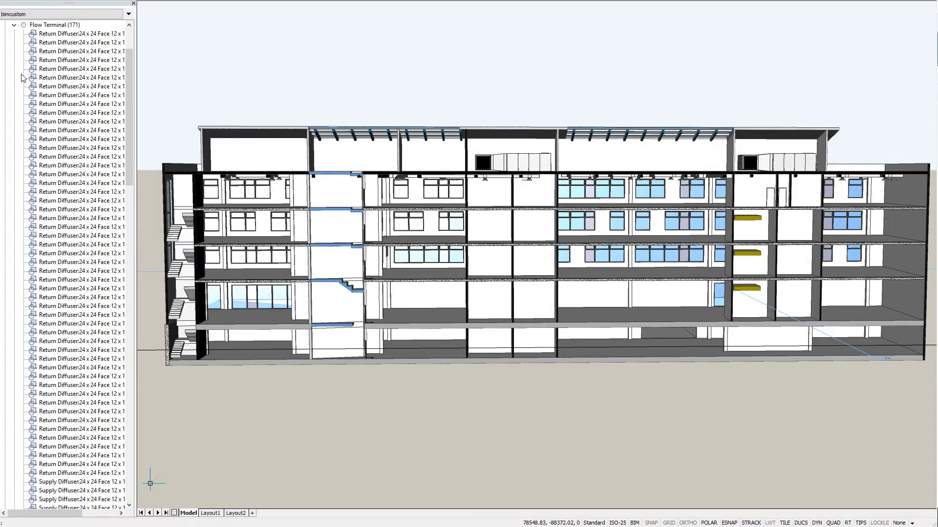
pyautogui.moveTo(78, 86)
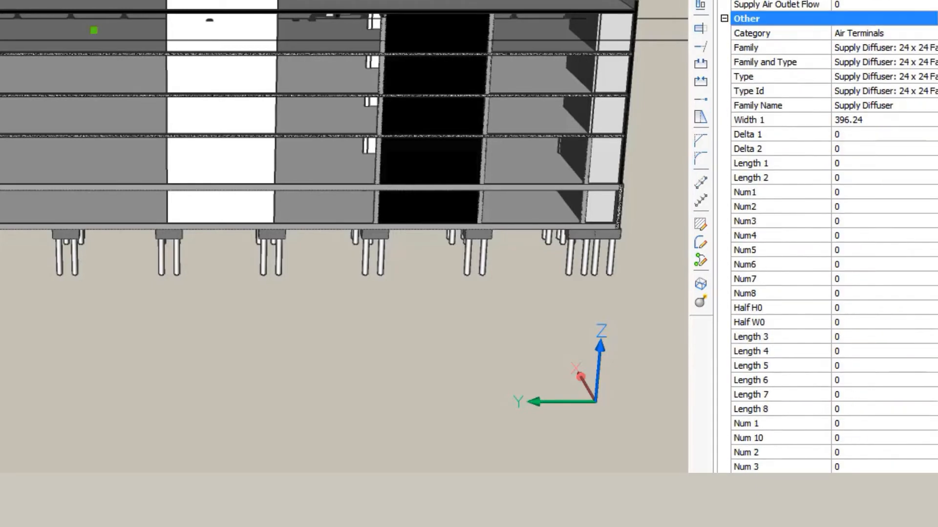
# Step: Scroll the supply diffuser's properties to its air-terminal family, type and width
pyautogui.scroll(-3)
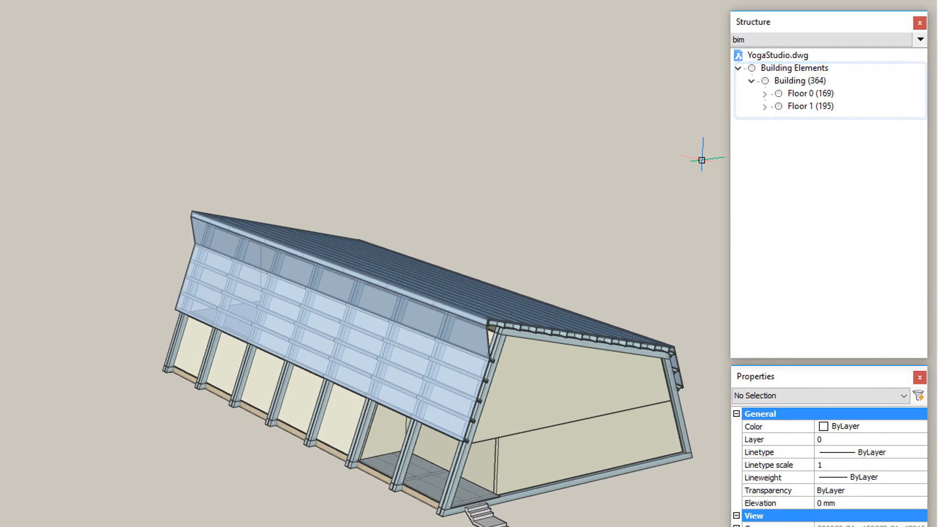
# Step: Expand the YogaStudio building elements into Floor 0 and Floor 1
pyautogui.click(764, 106)
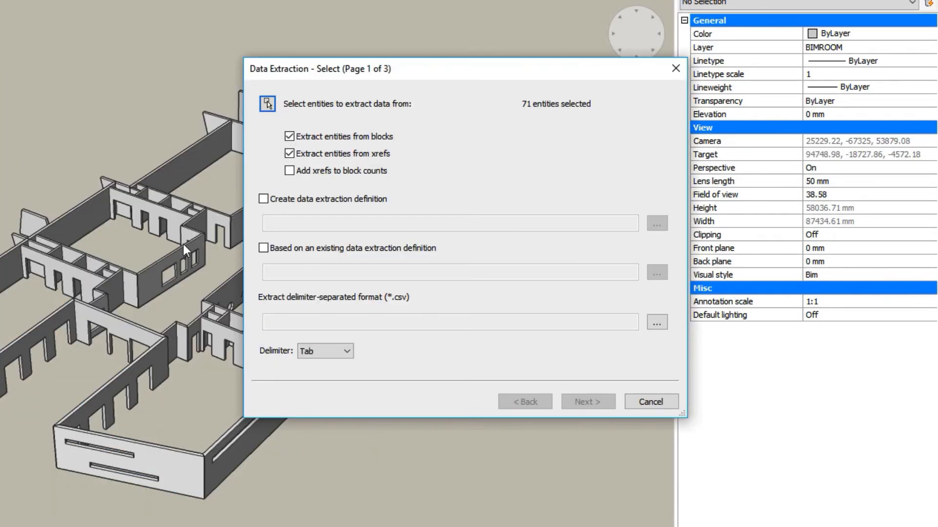
# Step: Extract the walls' ply heights, lengths, materials, areas, volumes and thicknesses to walls.csv, excluding 3D solids
pyautogui.click(656, 321)
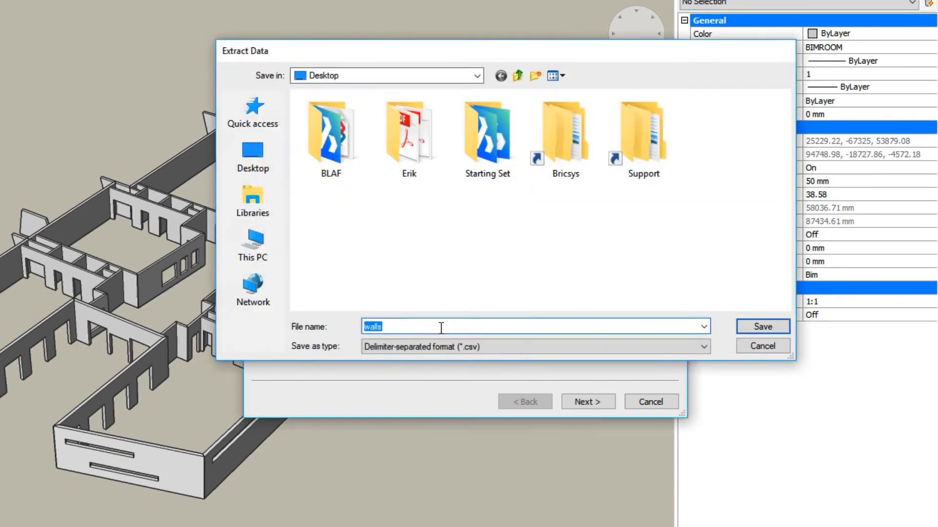
pyautogui.click(762, 326)
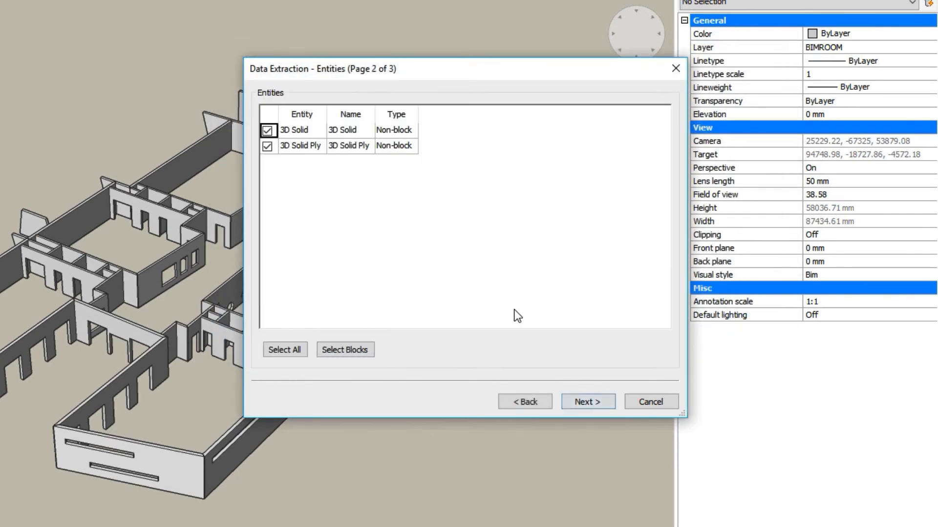
pyautogui.click(267, 130)
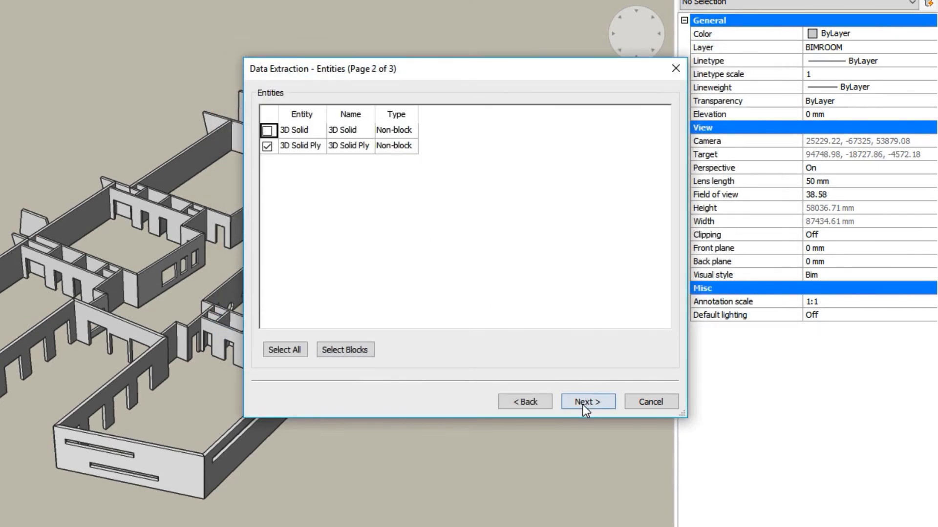
pyautogui.click(587, 401)
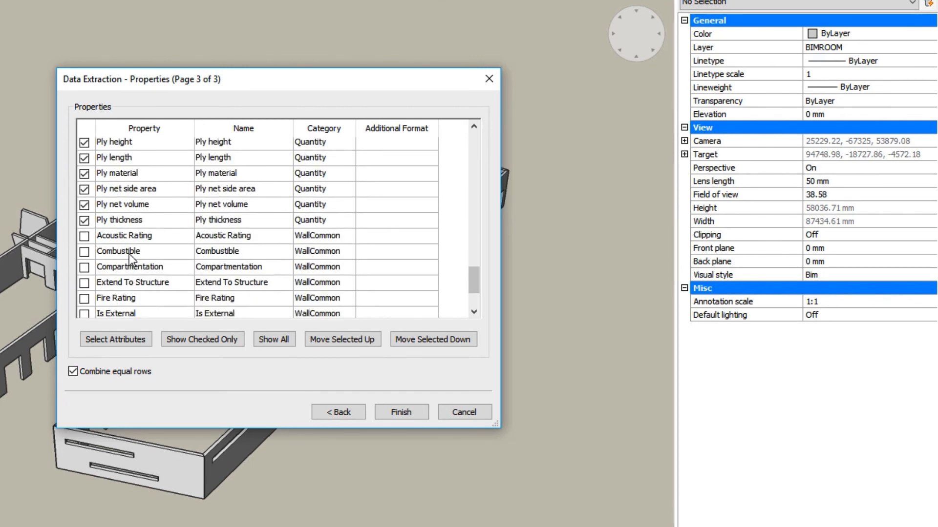
pyautogui.click(400, 412)
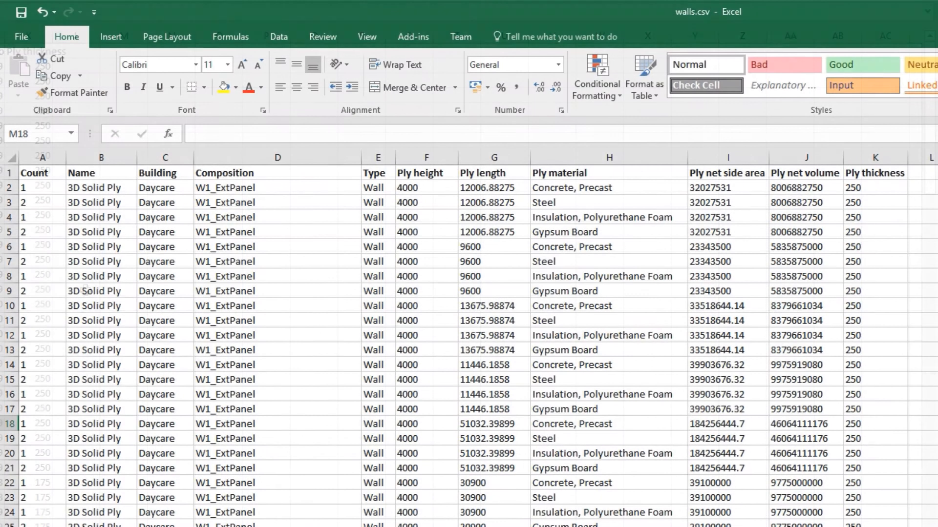